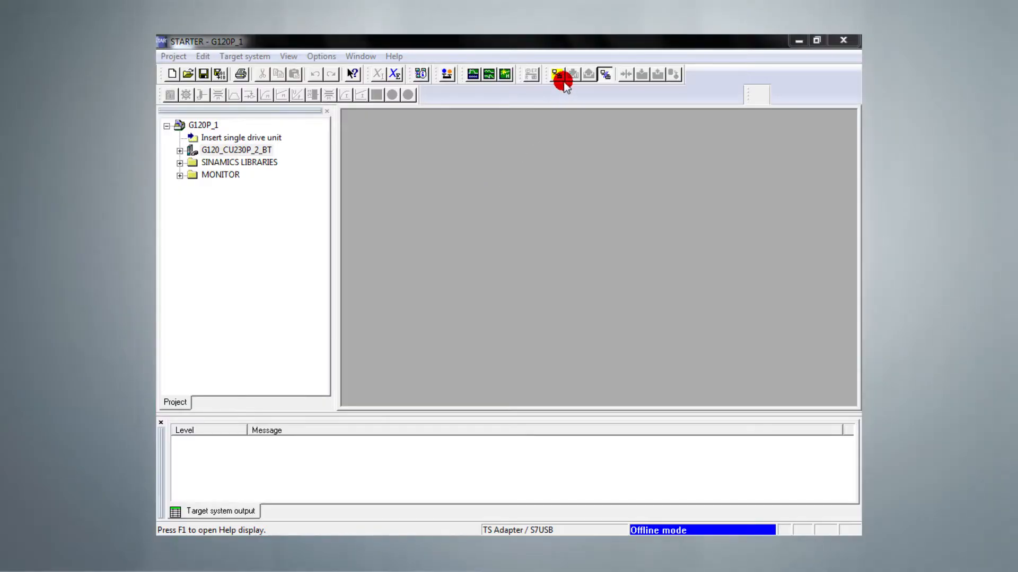
Connect to the target system and expand the G120_CU230P_2_BT drive unit
{"action": "left_click", "coordinate": [557, 74]}
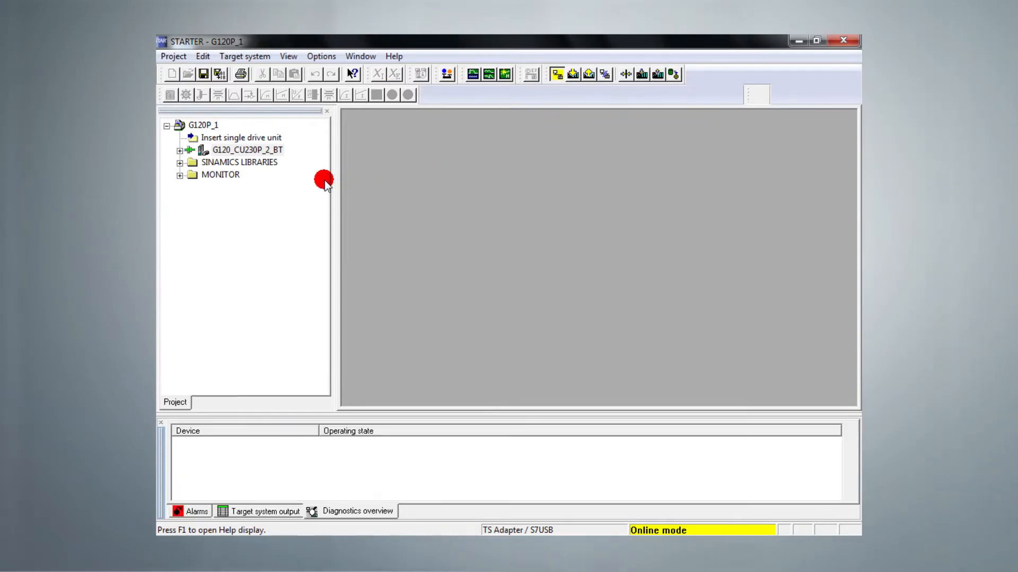
{"action": "left_click", "coordinate": [180, 149]}
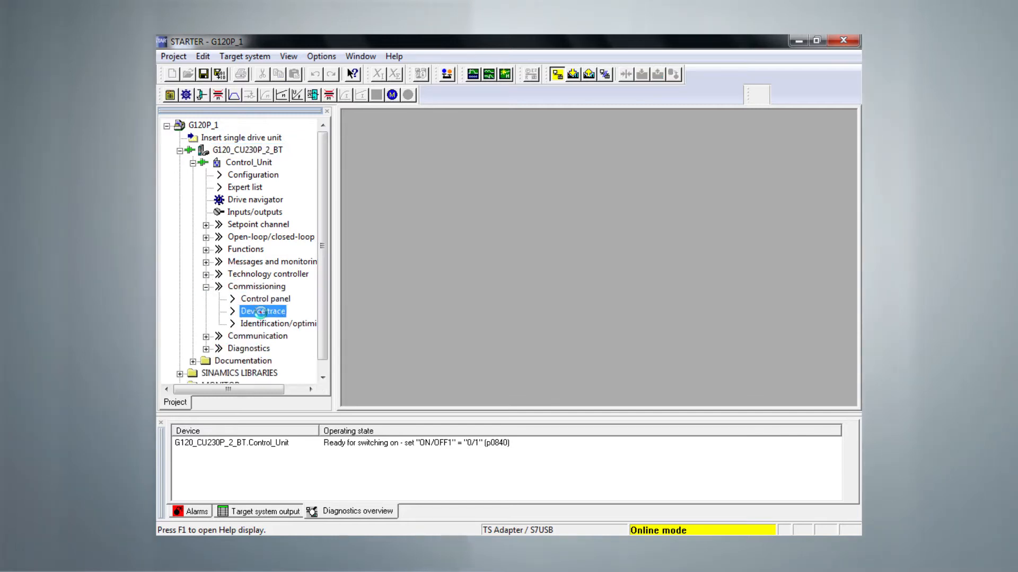
Bring up the Device trace for the Control_Unit under Commissioning
{"action": "double_click", "coordinate": [262, 310]}
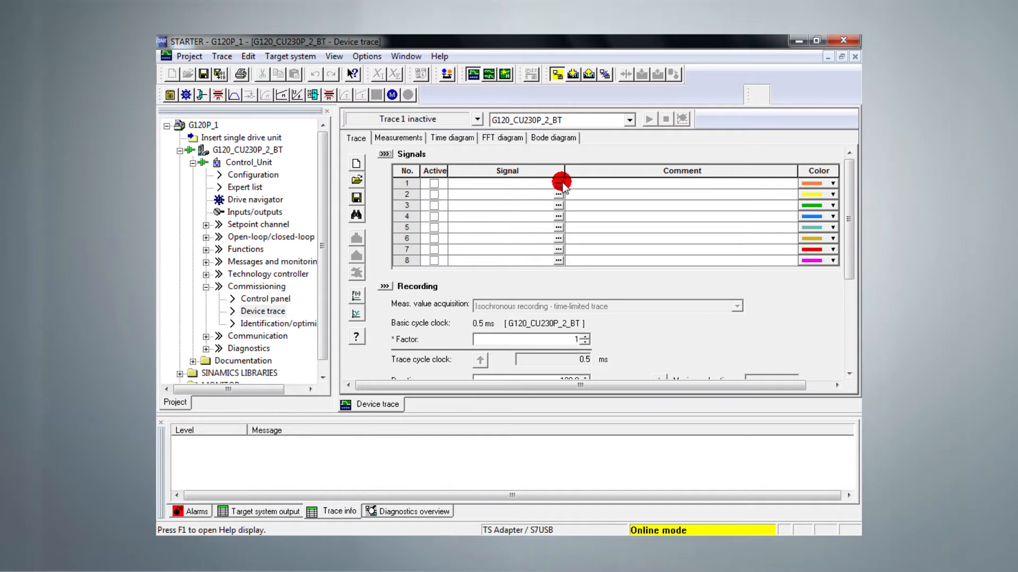
Assign Control_Unit parameters r72, r70 and r66 as trace signals 1, 2 and 3
{"action": "left_click", "coordinate": [557, 182]}
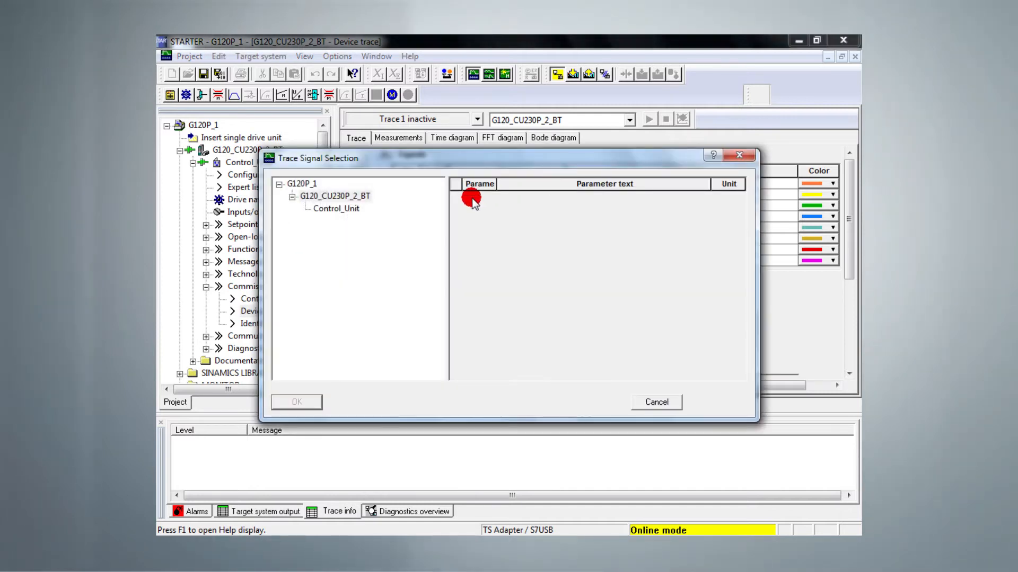
{"action": "left_click", "coordinate": [336, 209]}
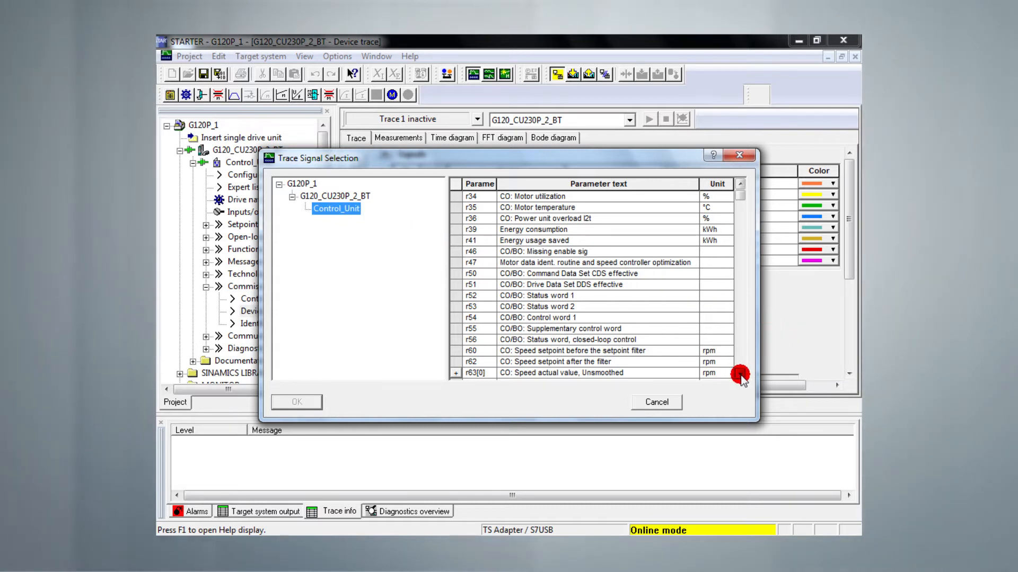
{"action": "scroll", "scroll_direction": "down", "scroll_amount": 3}
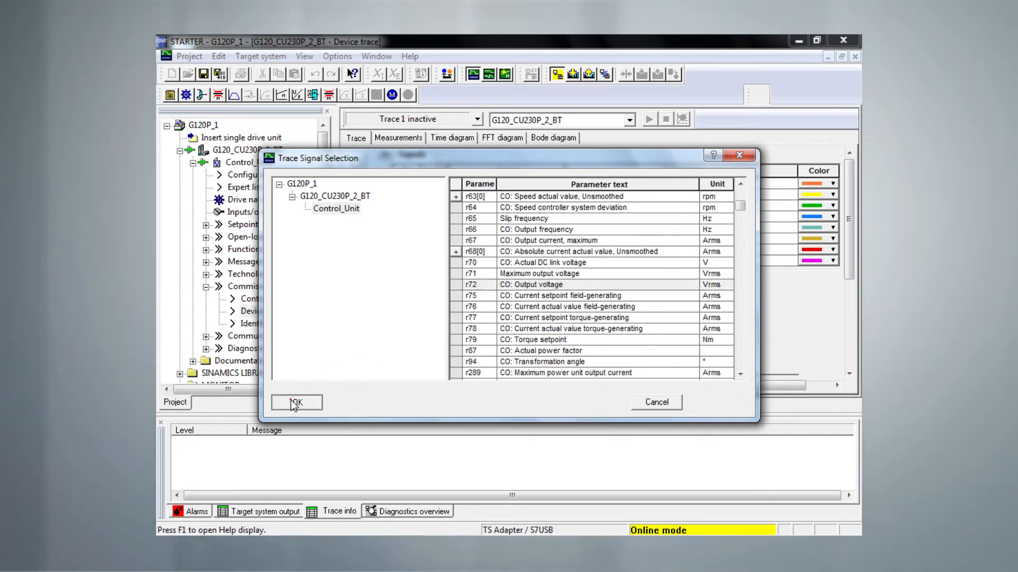
{"action": "left_click", "coordinate": [296, 403]}
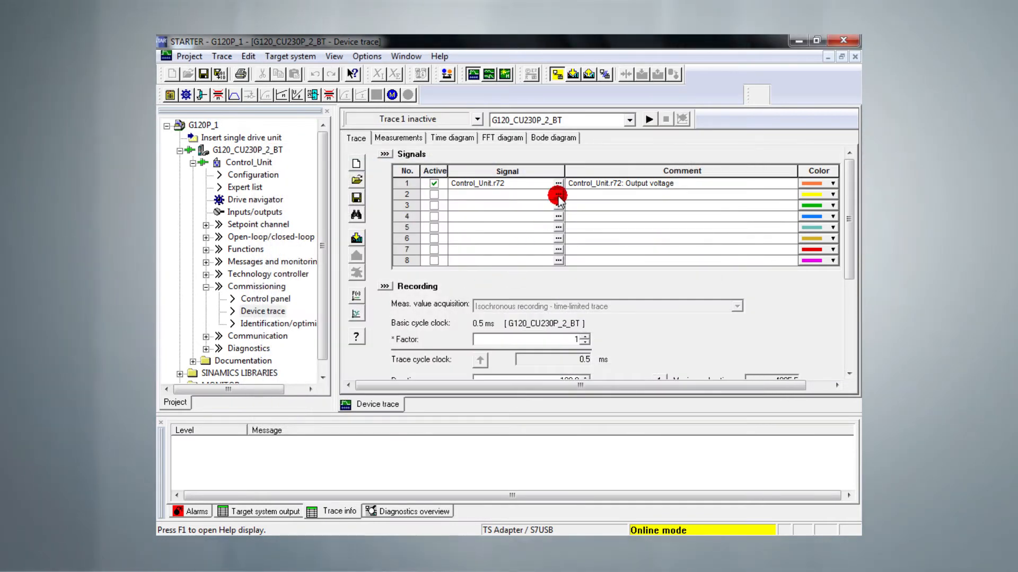
{"action": "left_click", "coordinate": [559, 195]}
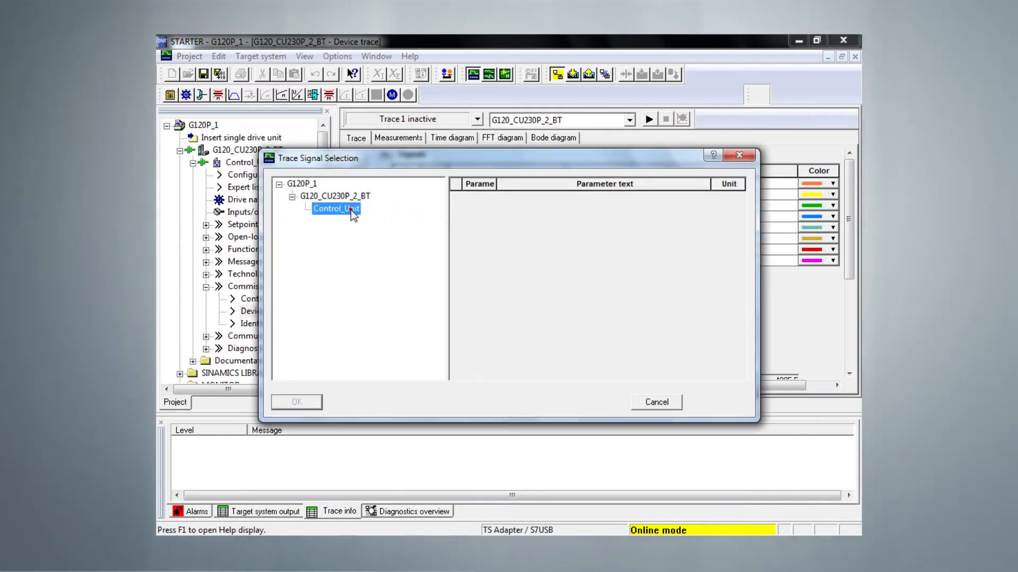
{"action": "left_click", "coordinate": [336, 209]}
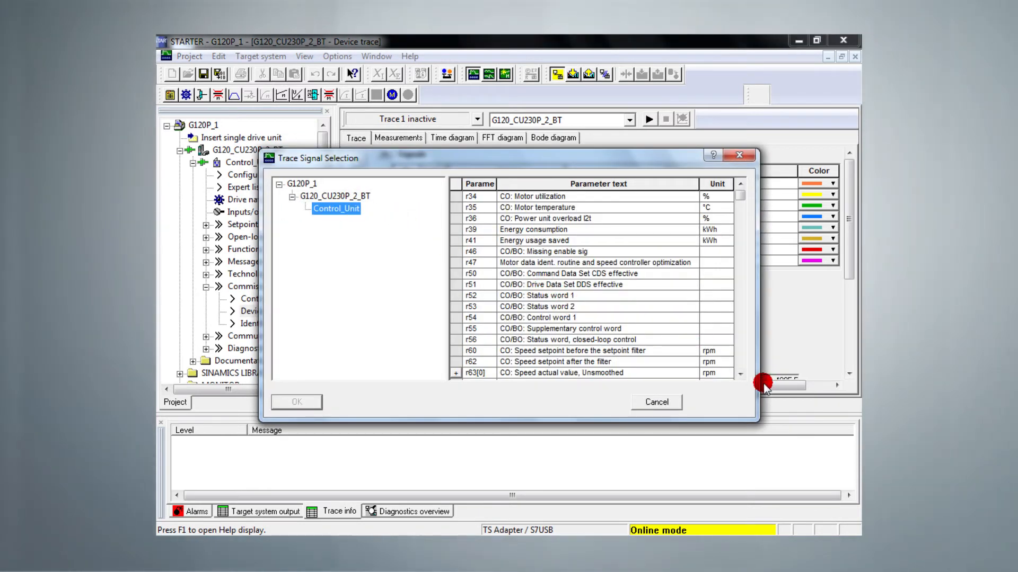
{"action": "scroll", "scroll_direction": "down", "scroll_amount": 3}
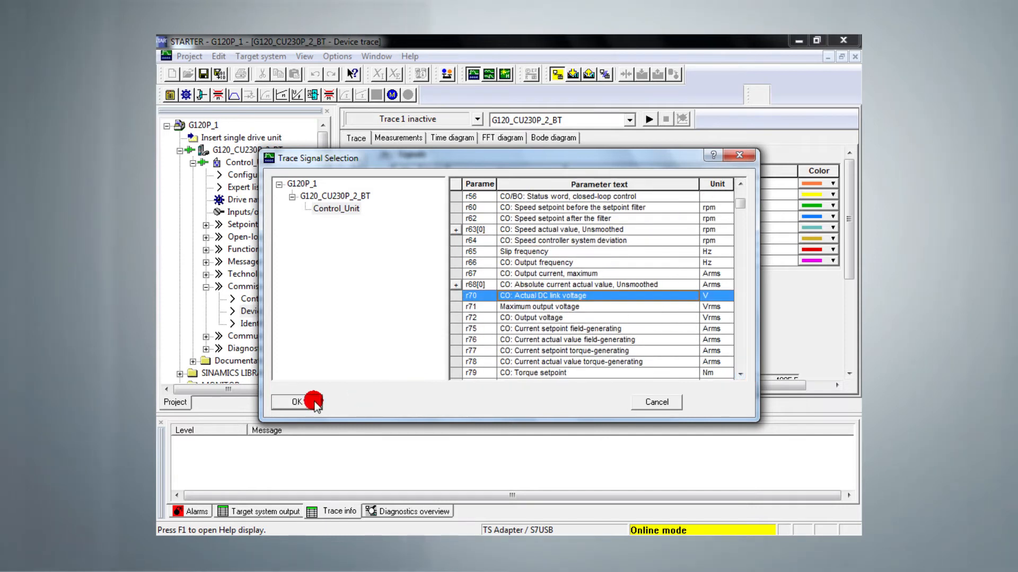
{"action": "left_click", "coordinate": [296, 402]}
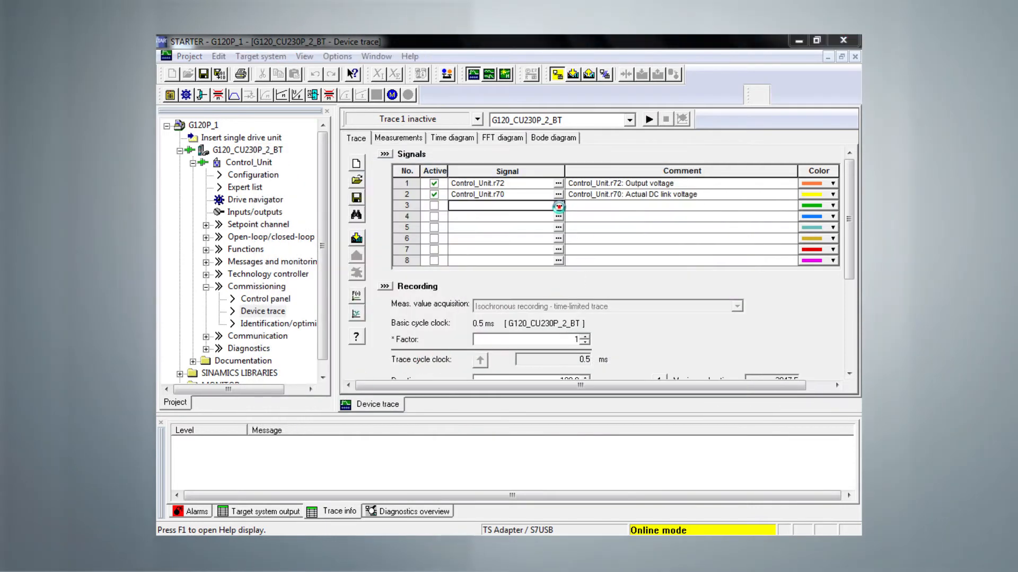
{"action": "left_click", "coordinate": [556, 205]}
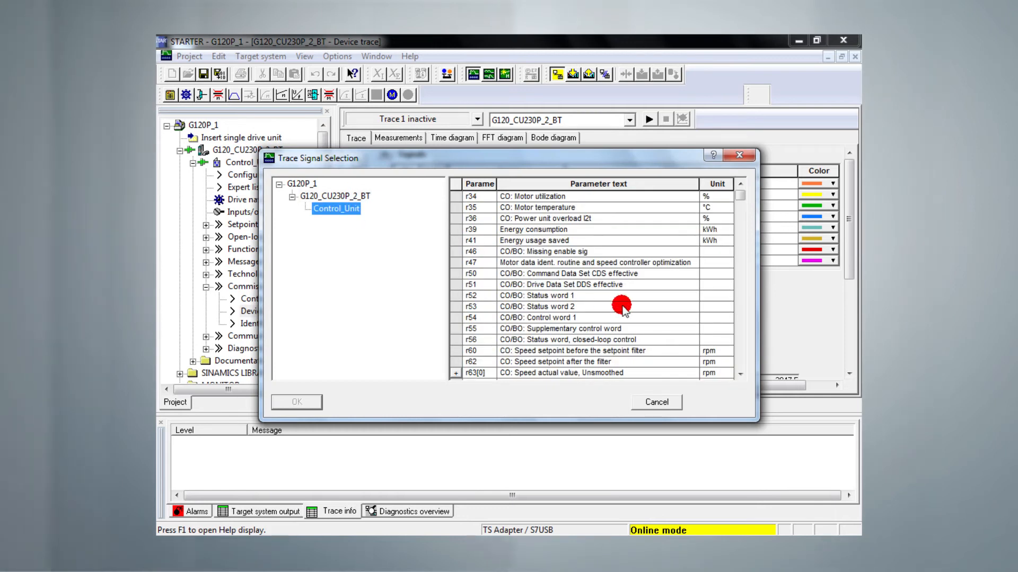
{"action": "scroll", "scroll_direction": "down", "scroll_amount": 3}
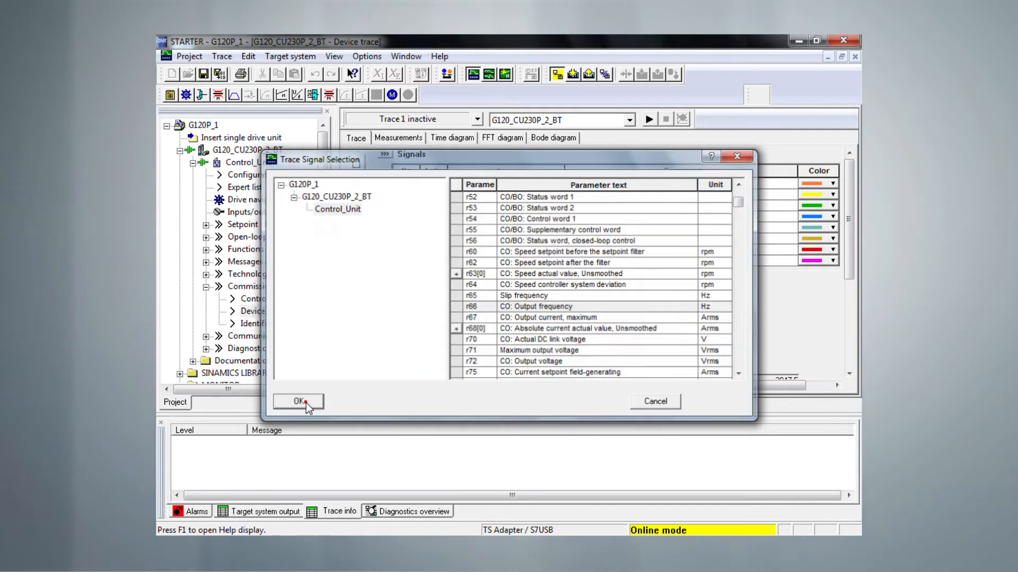
{"action": "left_click", "coordinate": [298, 400]}
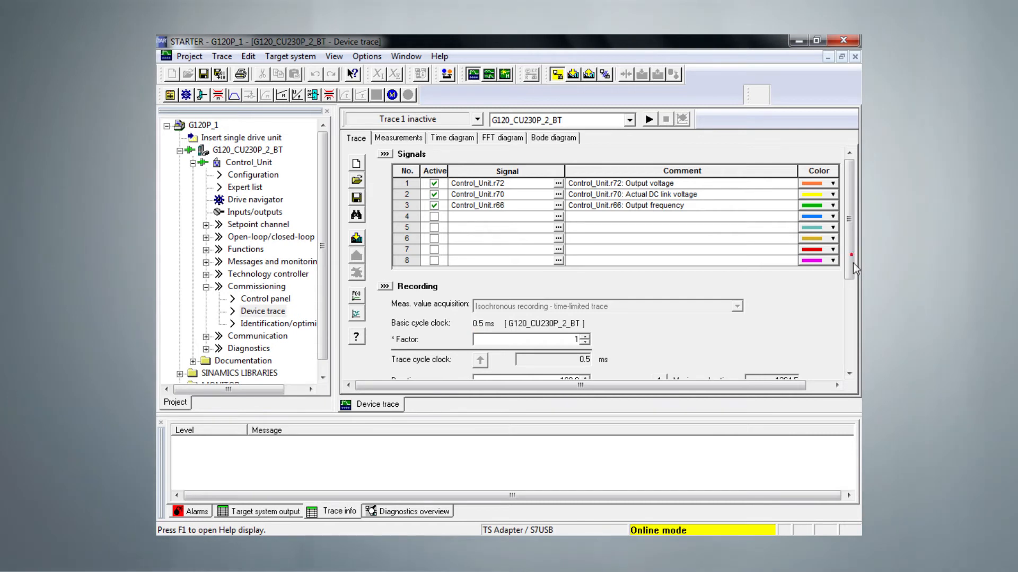
Scroll to the Recording settings and select the Duration value for replacement with 5000 ms
{"action": "scroll", "scroll_direction": "down", "scroll_amount": 3}
{"action": "type", "text": "0"}
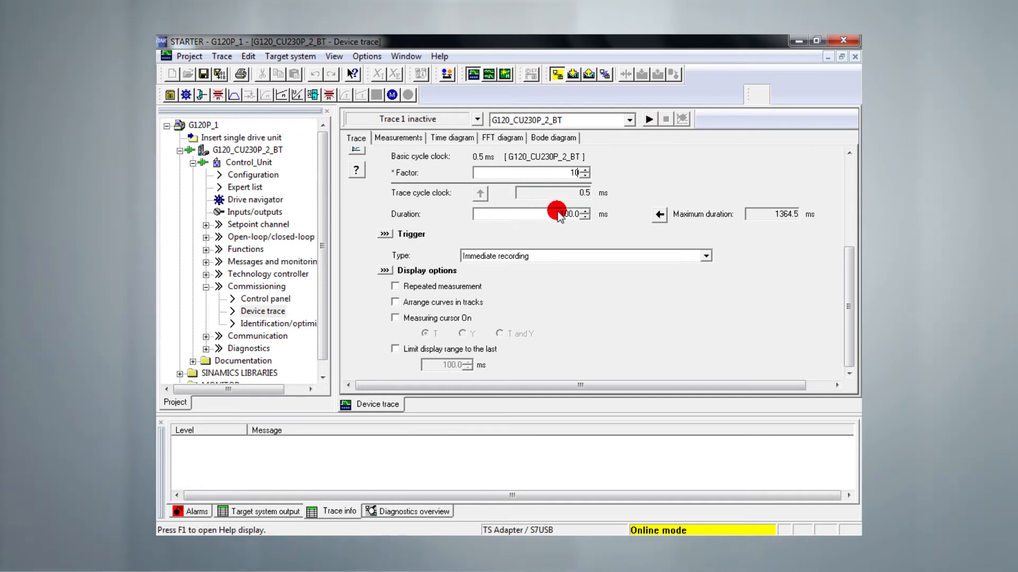
{"action": "left_click", "coordinate": [479, 190]}
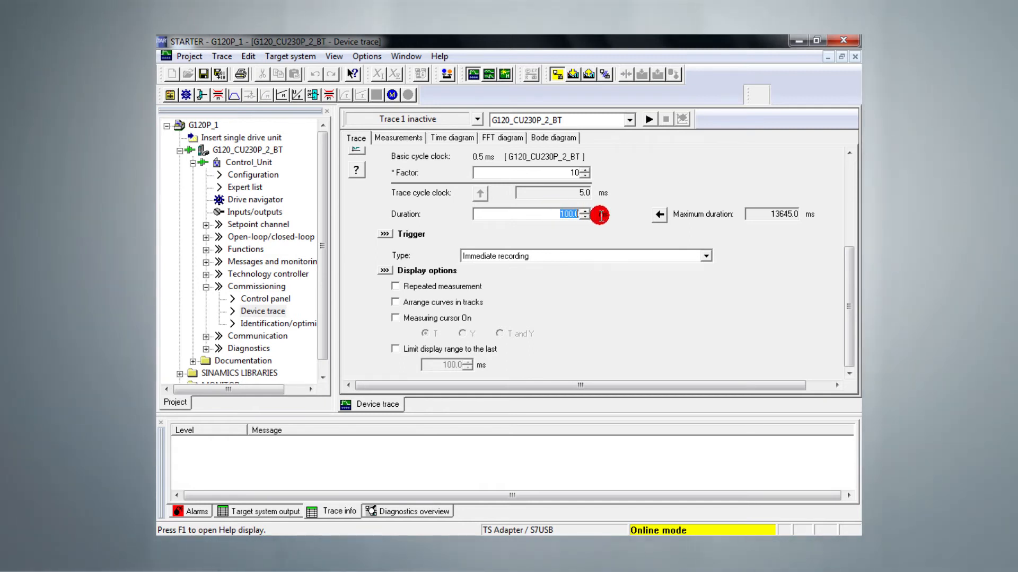
{"action": "mouse_move", "coordinate": [661, 271]}
{"action": "type", "text": "5000"}
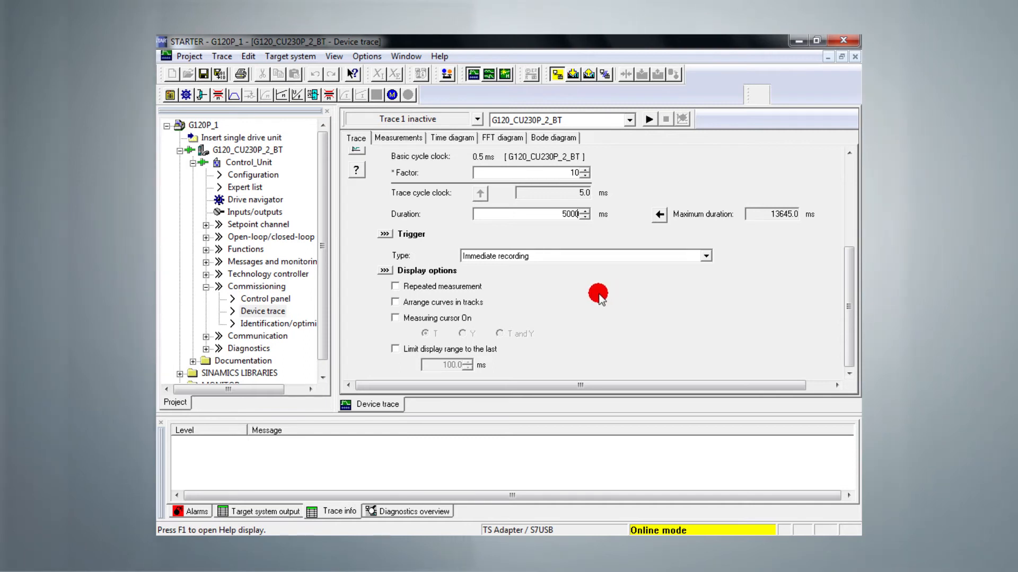
Commit the 5000 ms duration, keep immediate-recording trigger, and start Trace 1 running
{"action": "left_click", "coordinate": [704, 255]}
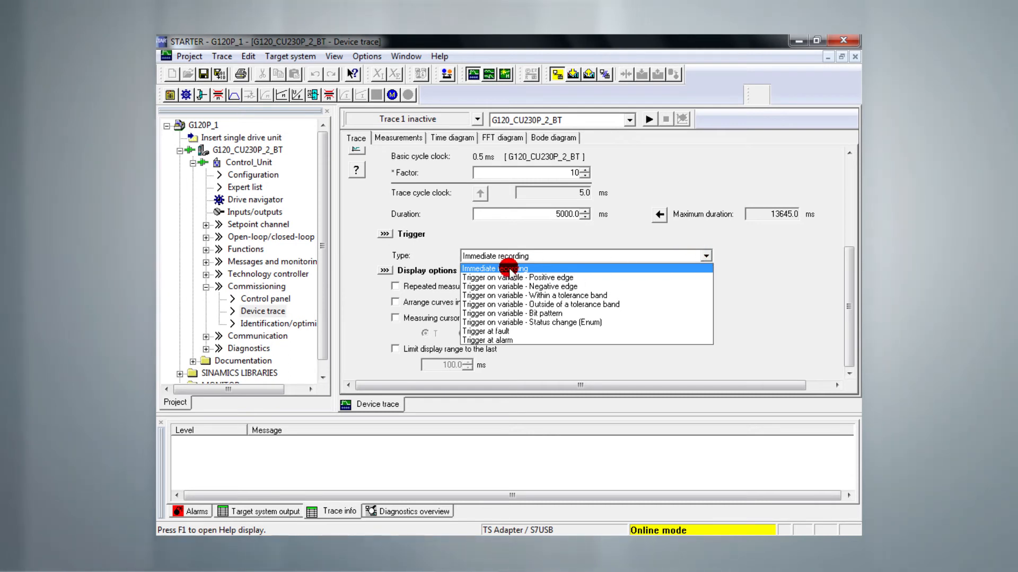
{"action": "left_click", "coordinate": [494, 268]}
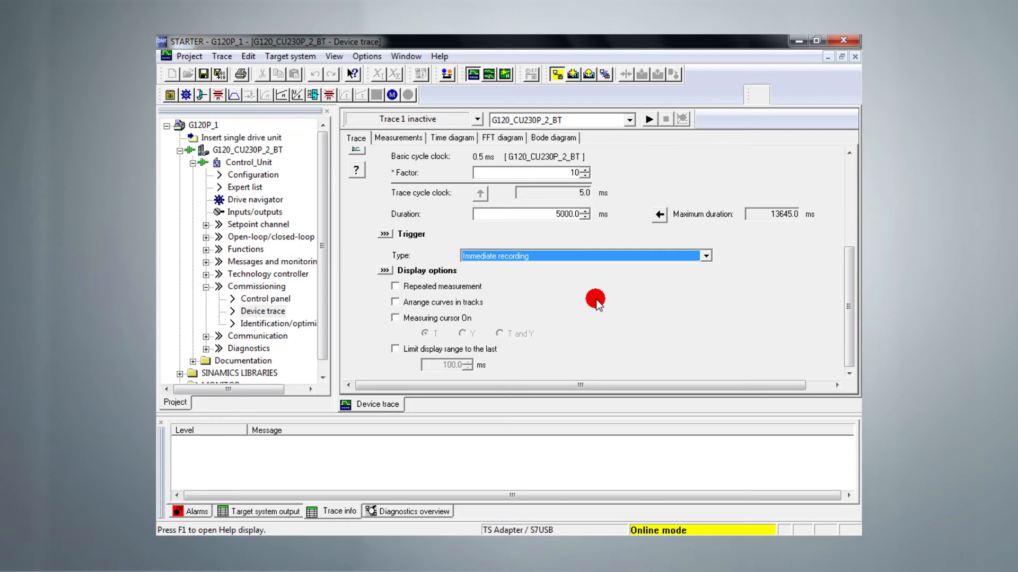
{"action": "left_click", "coordinate": [647, 118]}
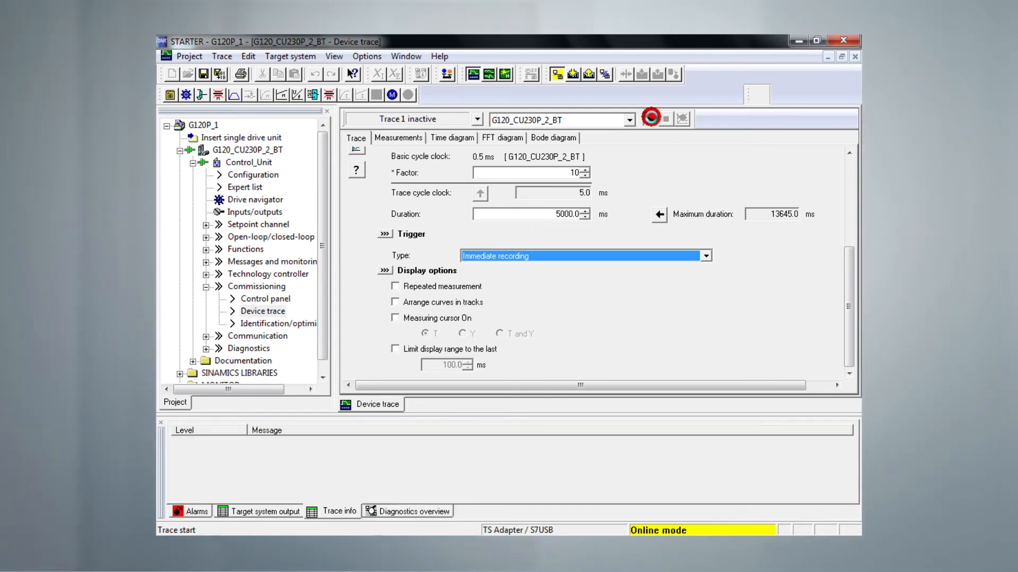
{"action": "left_click", "coordinate": [650, 117]}
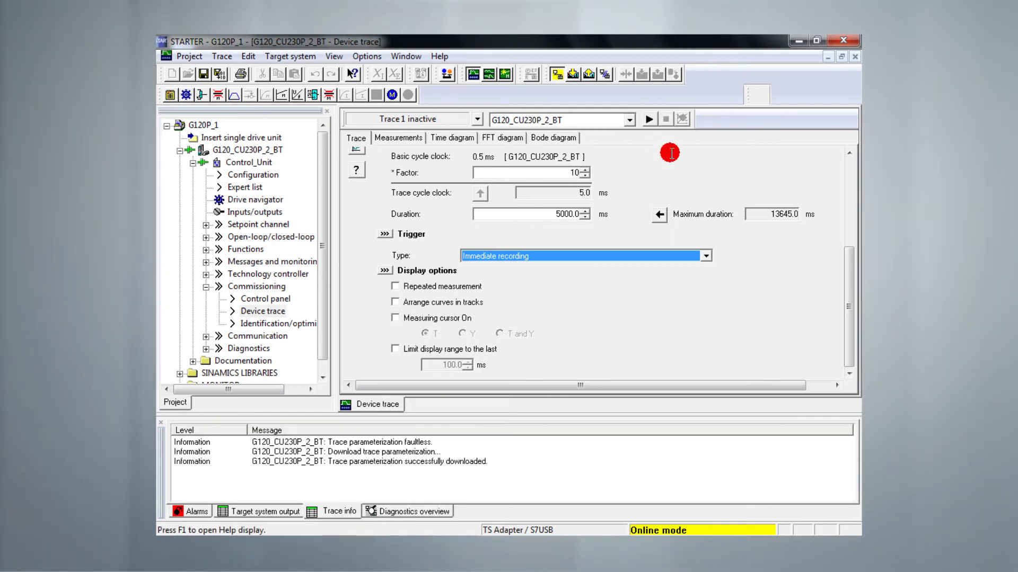
{"action": "left_click", "coordinate": [648, 119]}
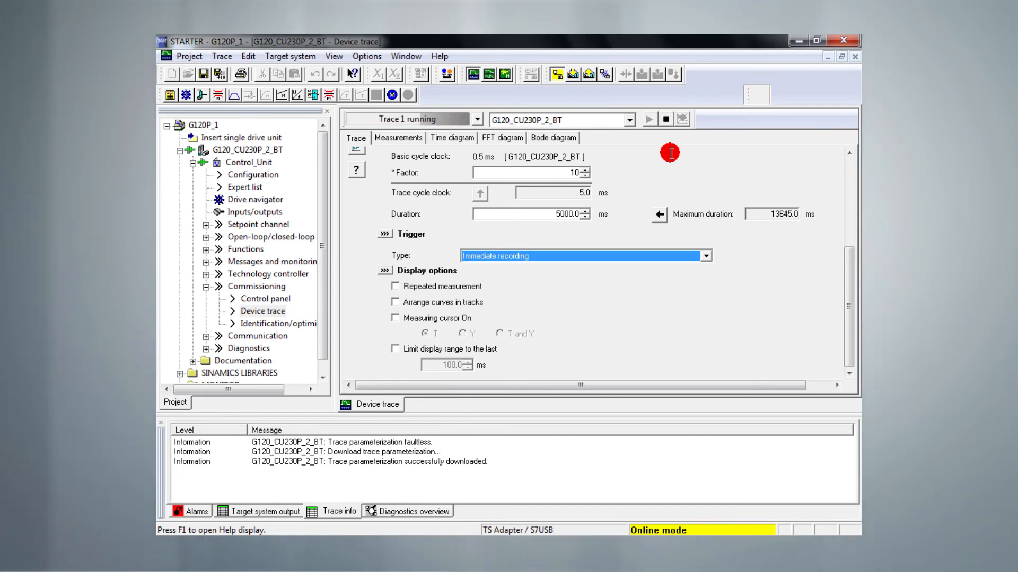